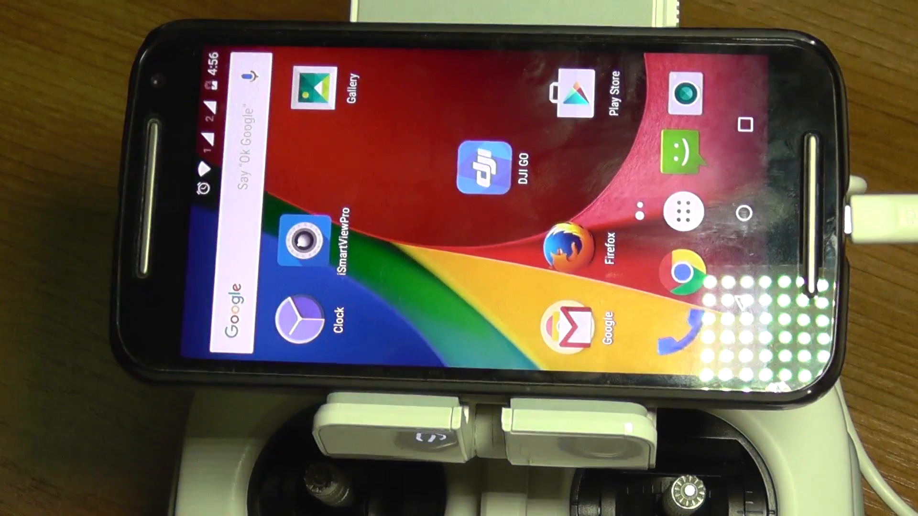
# - Launch DJI GO from the Android home screen to show its Osmo splash screen
pyautogui.click(487, 168)
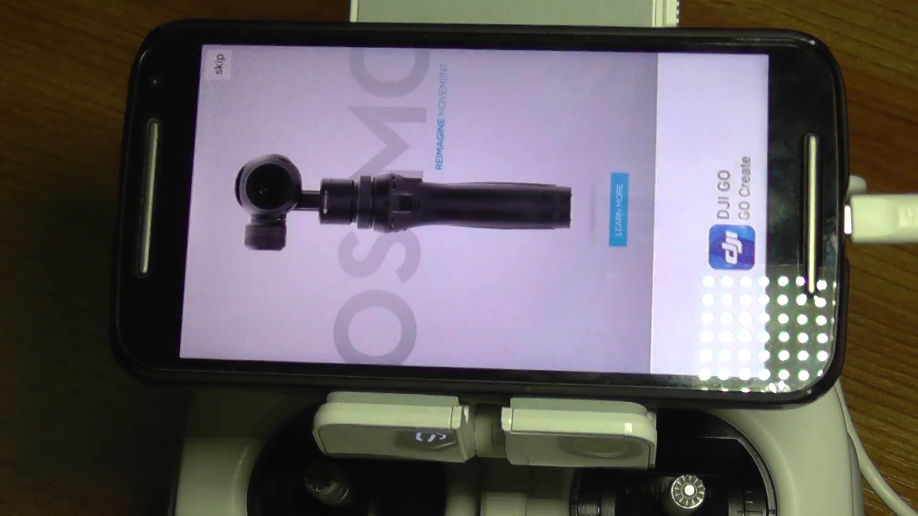